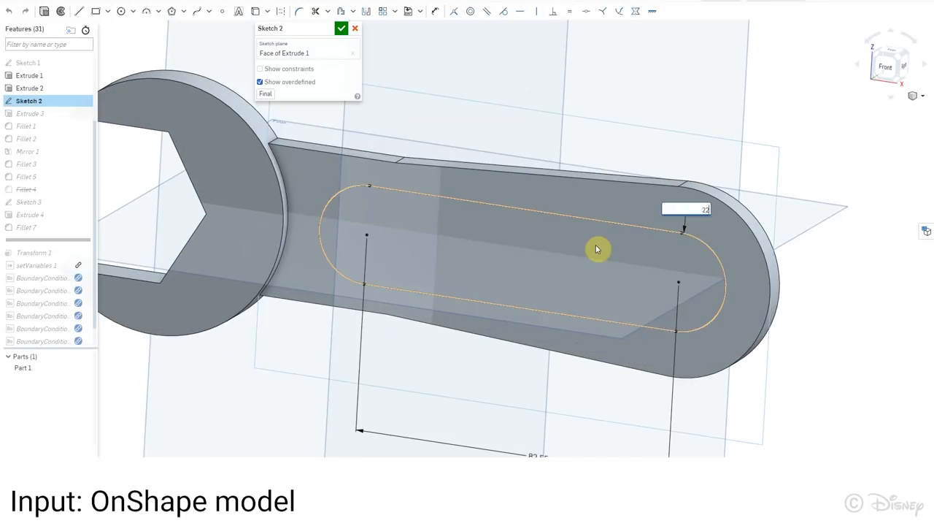
Step: Generate the wrench's hex volume mesh, compute integration rules, solve and step to its deformed shape
click(342, 29)
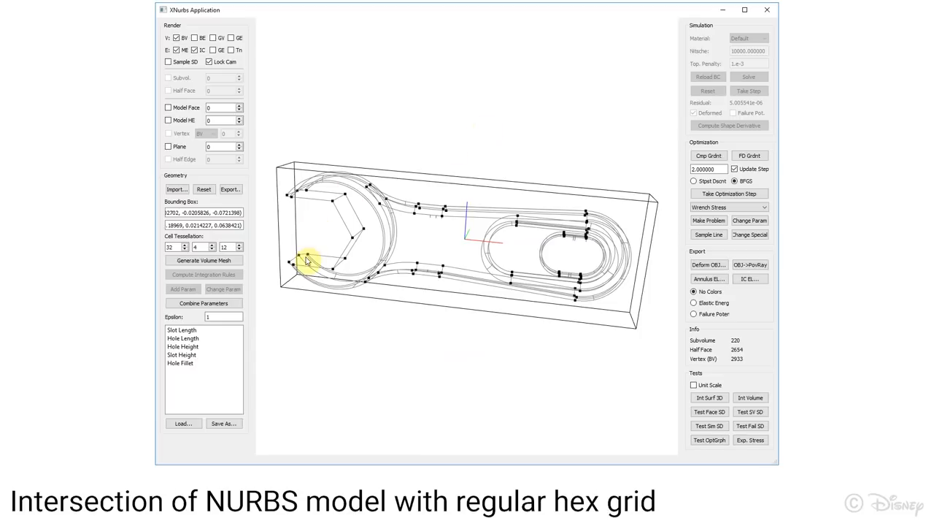
click(203, 260)
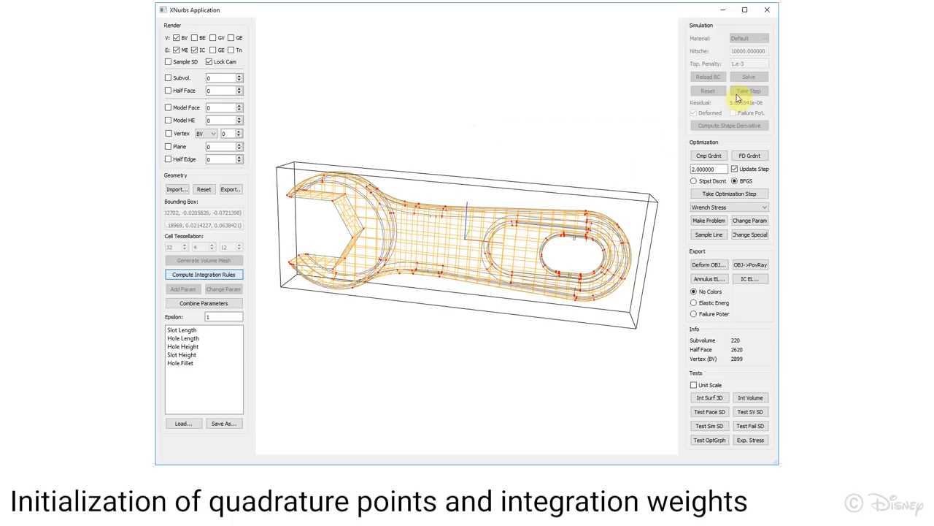
click(749, 90)
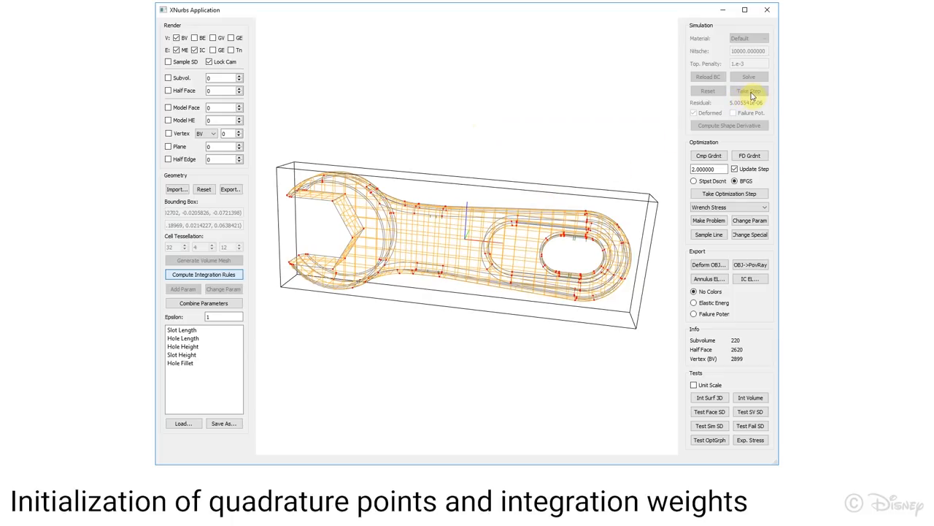
click(749, 90)
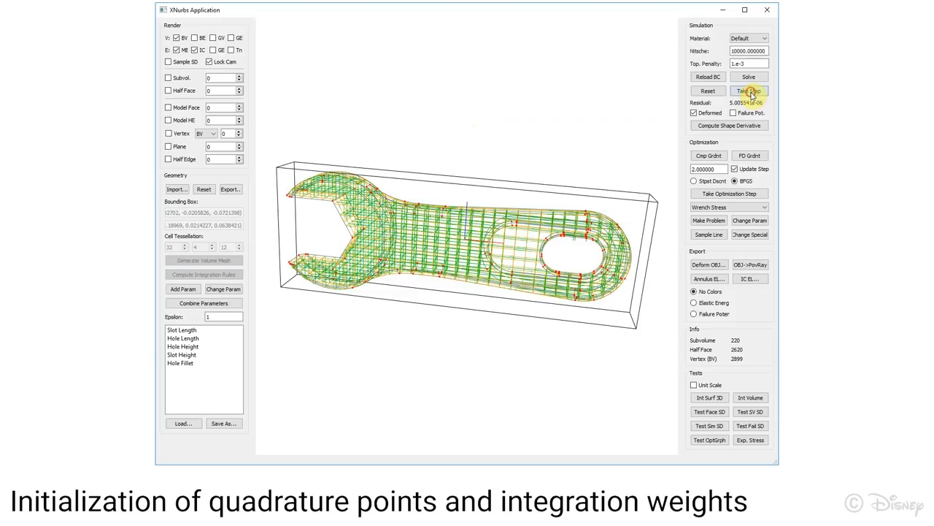
click(749, 90)
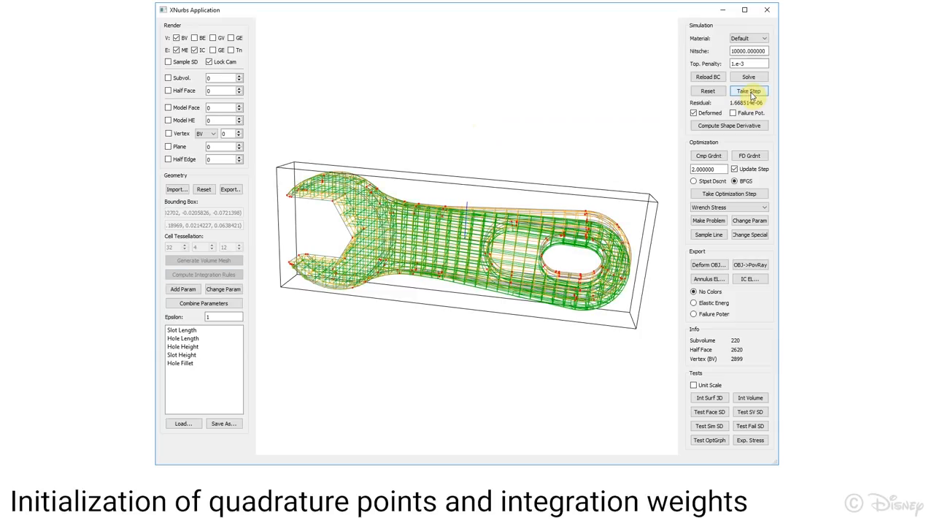
click(750, 91)
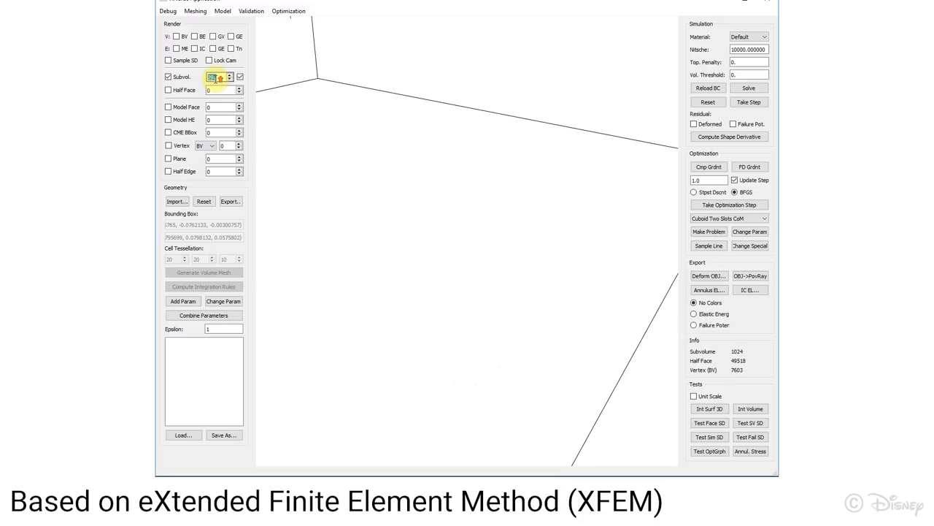
click(228, 72)
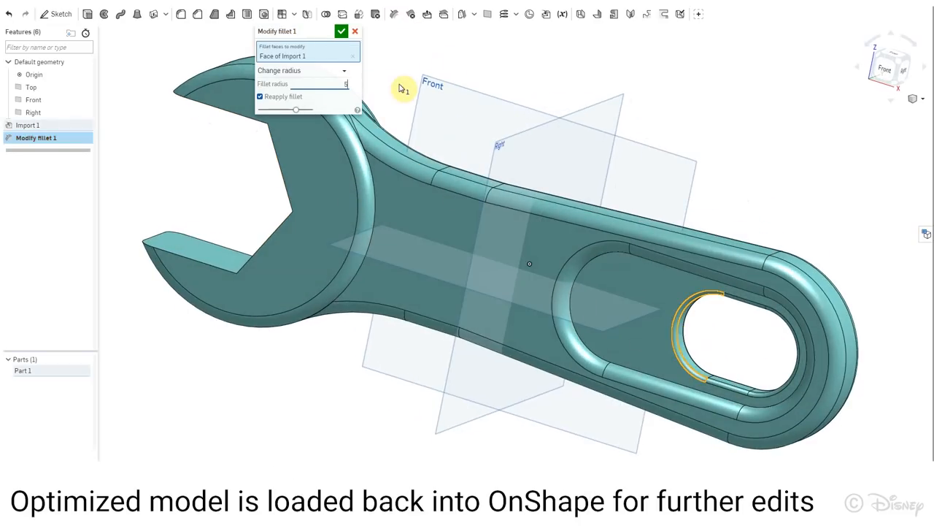
Step: Adjust Modify fillet 1 and Modify fillet 2 radii on the optimized wrench and confirm
click(343, 32)
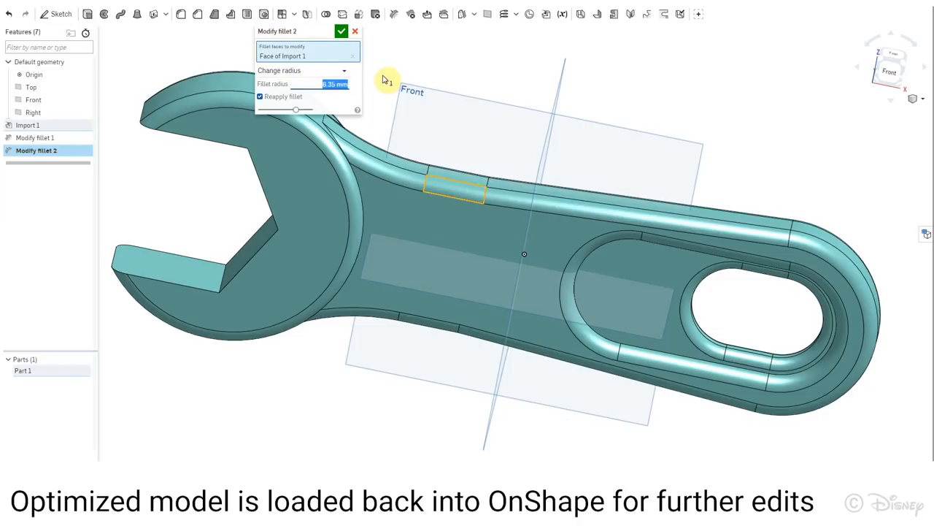
click(341, 32)
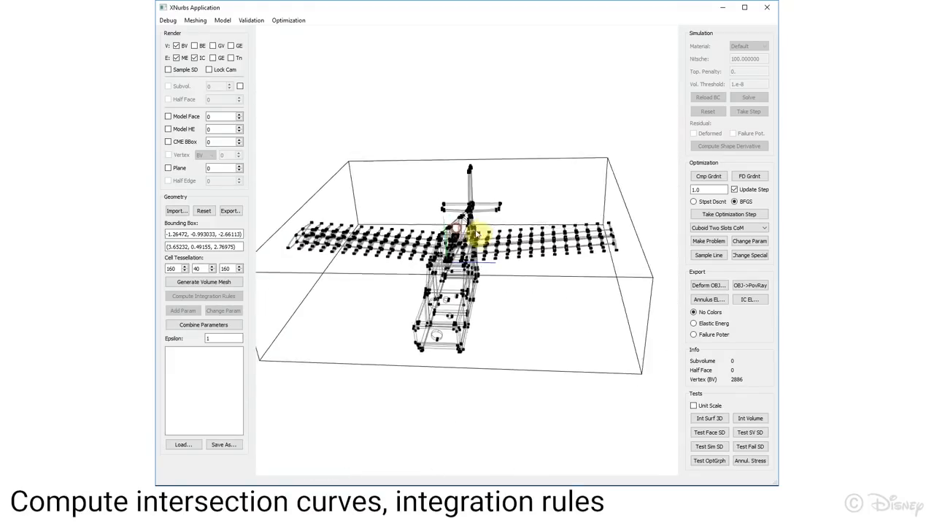
Step: Generate the airplane's volume mesh, solve and step to show its deformed wings
click(204, 281)
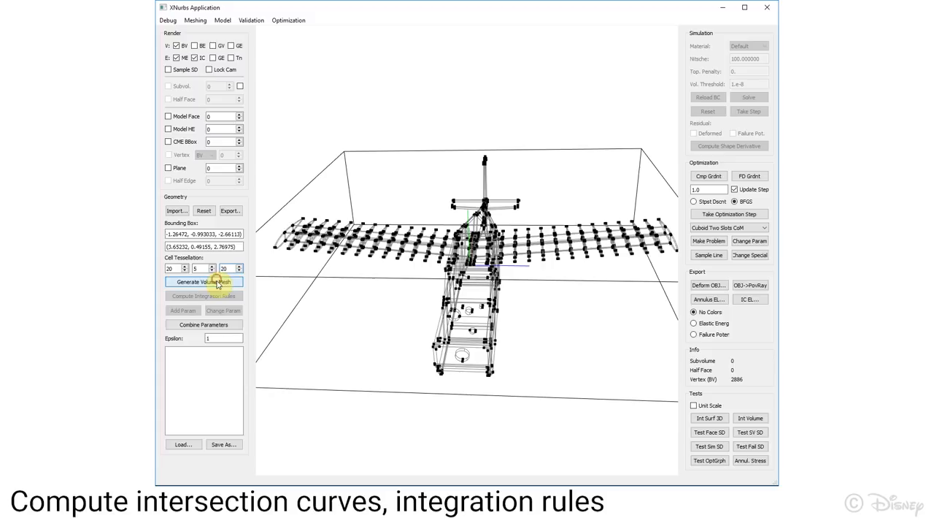
click(749, 111)
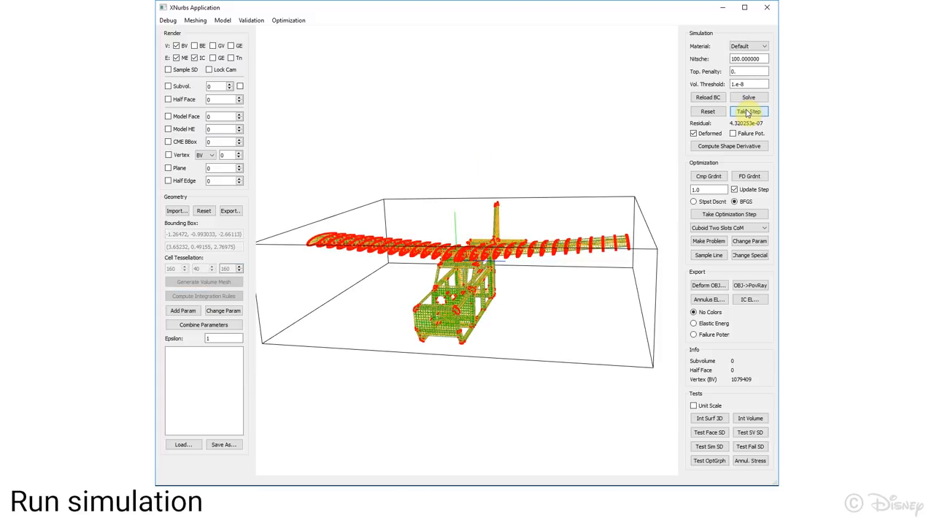
click(749, 111)
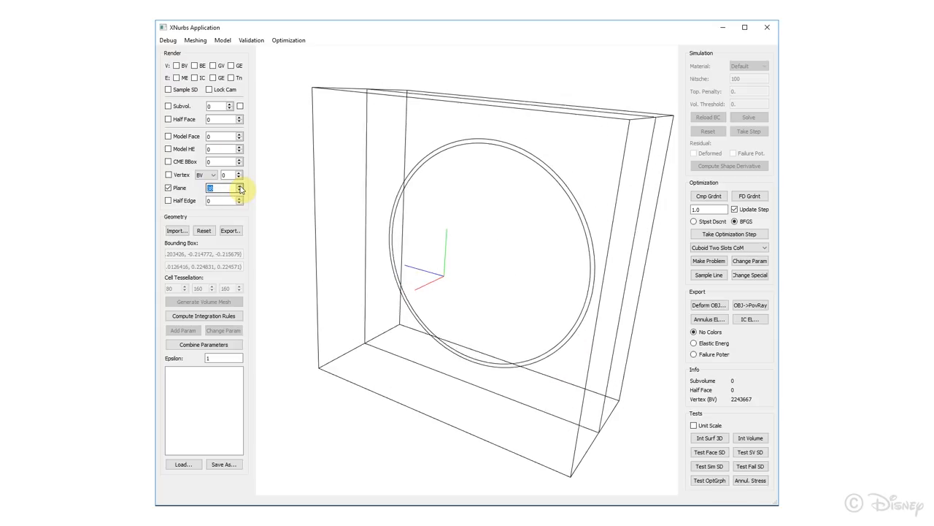
click(235, 185)
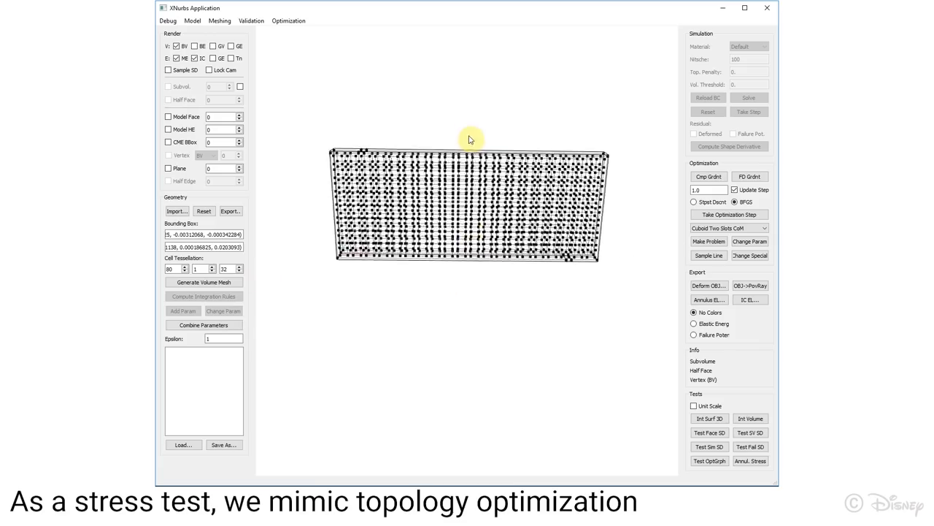
Step: Mesh the perforated plate, compute integration rules and add its Hole parameters to the list
click(204, 282)
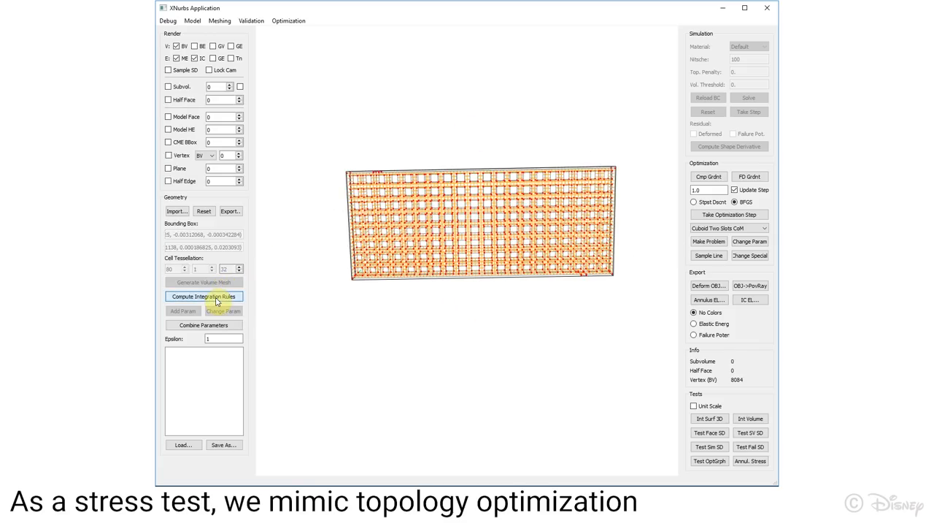
click(204, 296)
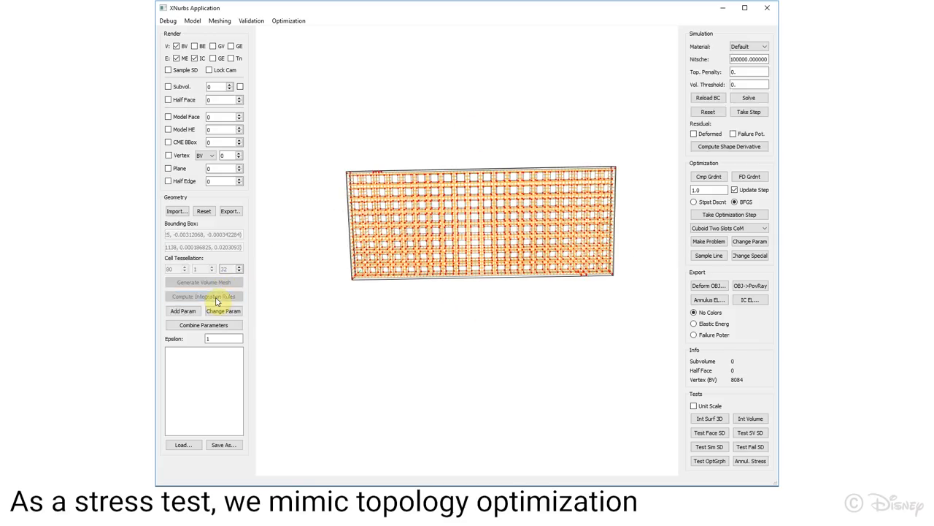
click(224, 311)
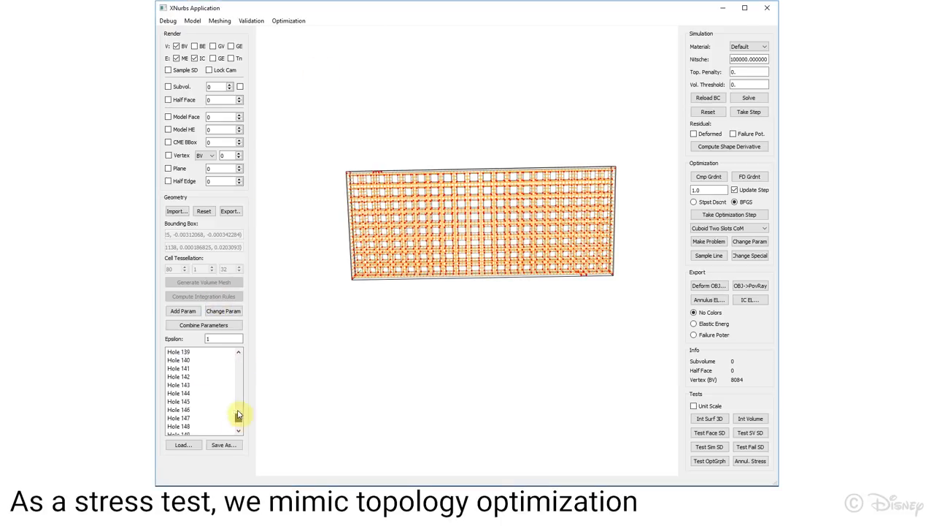
click(747, 111)
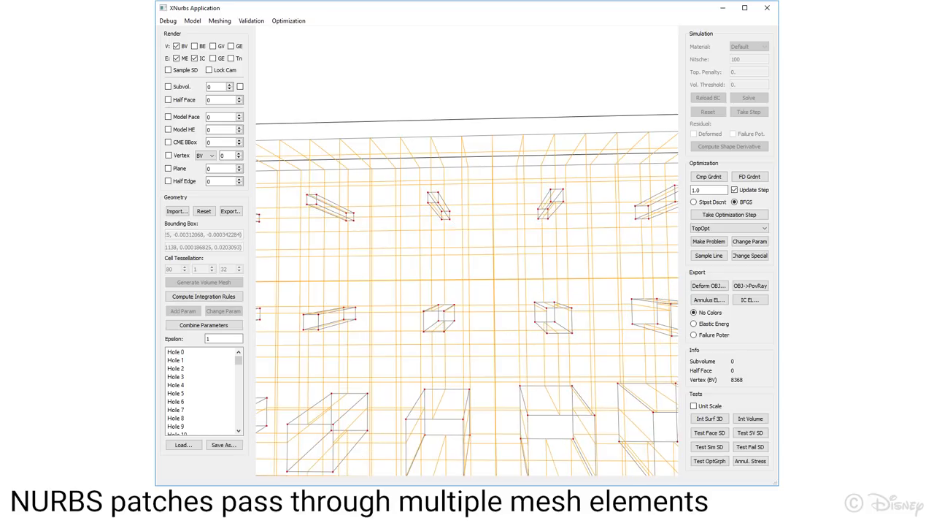
click(748, 97)
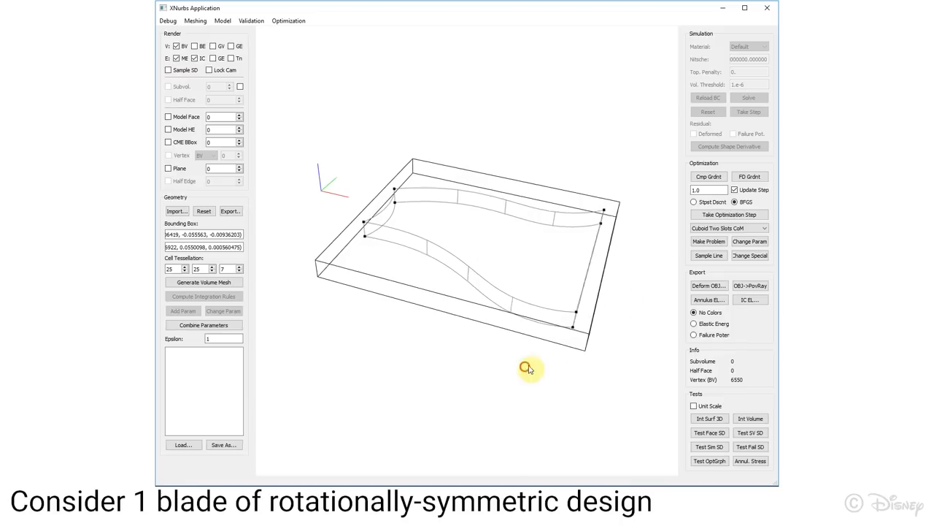
Step: Solve the blade and take simulation and optimization steps until the green mesh matches the red target
click(204, 282)
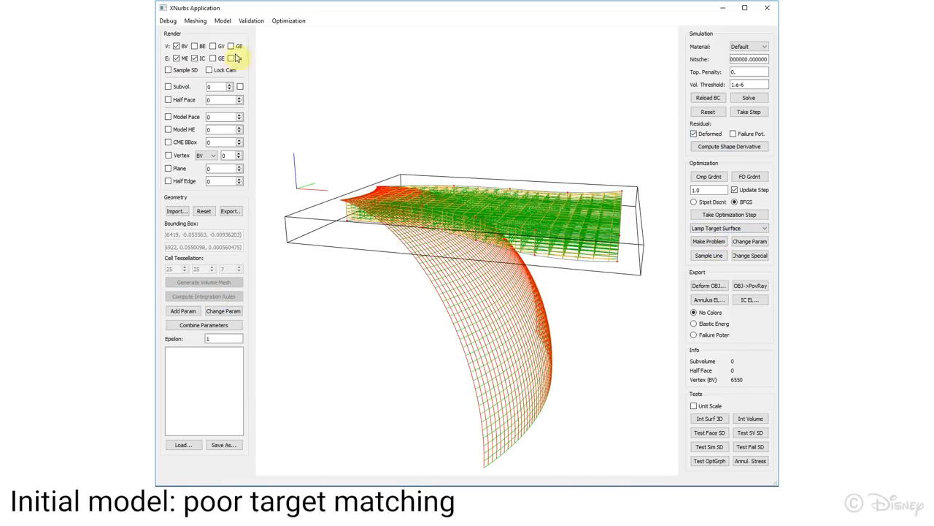
click(749, 111)
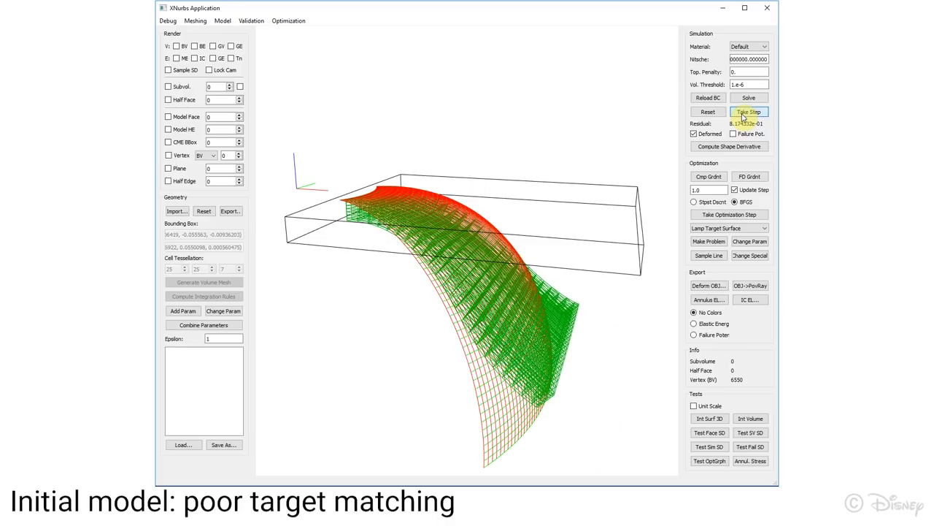
click(749, 111)
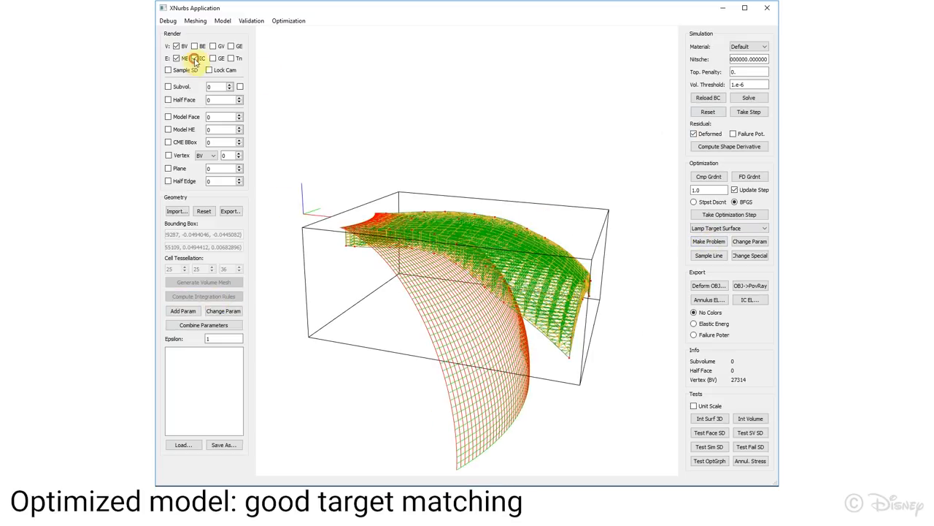
click(751, 111)
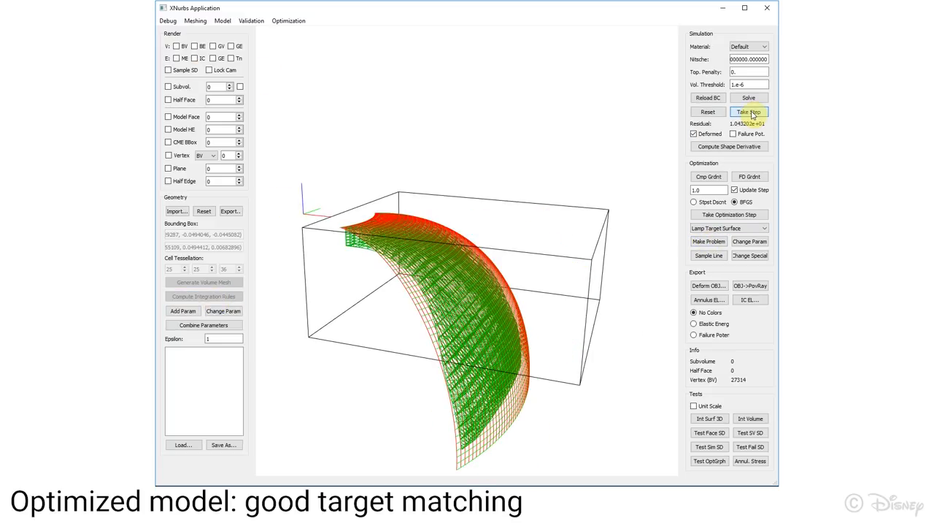
click(749, 111)
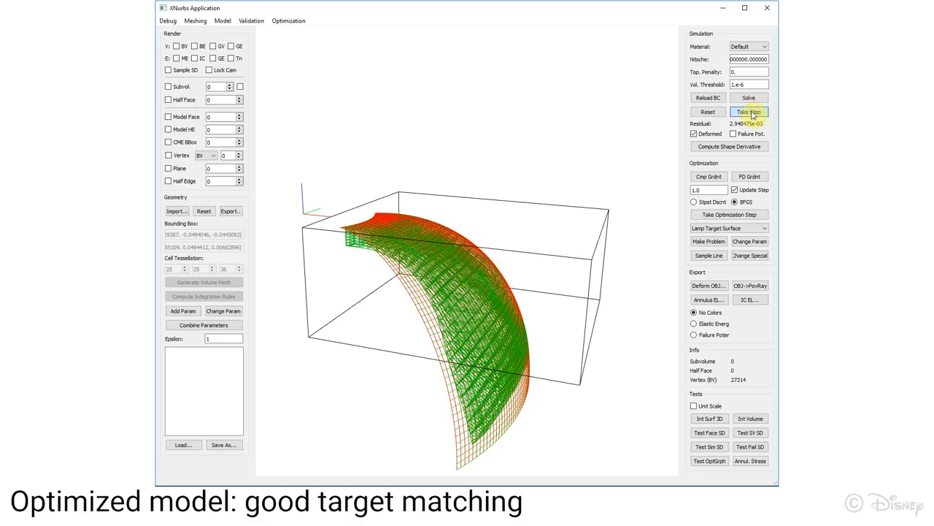